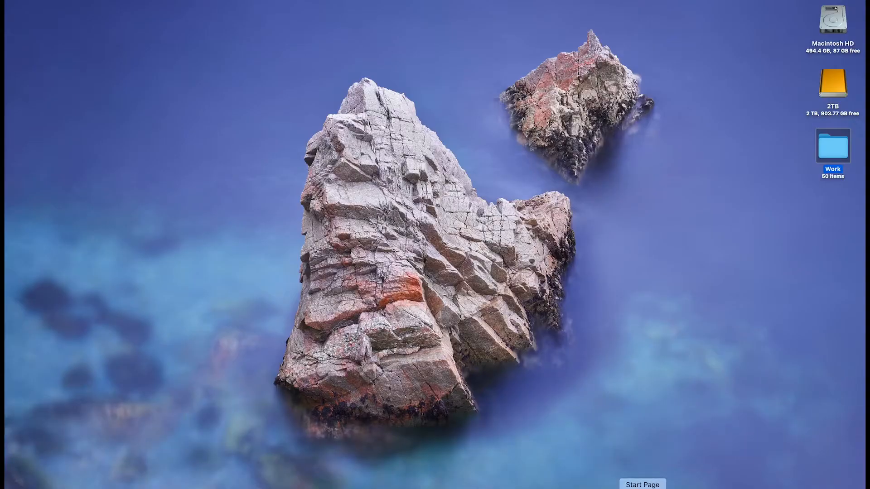
Launch Safari from the Dock so its start page opens
{"action": "left_click", "coordinate": [641, 483]}
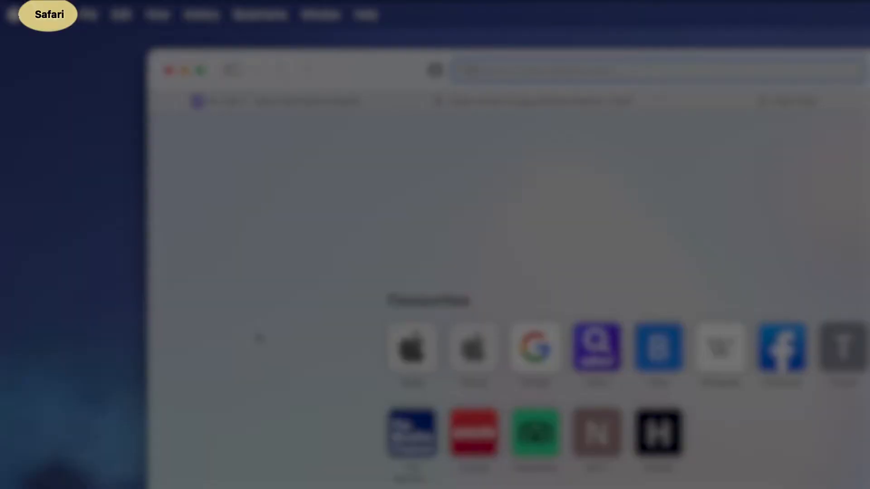
Bring up Safari Settings on the Websites section from the Safari menu
{"action": "left_click", "coordinate": [49, 14]}
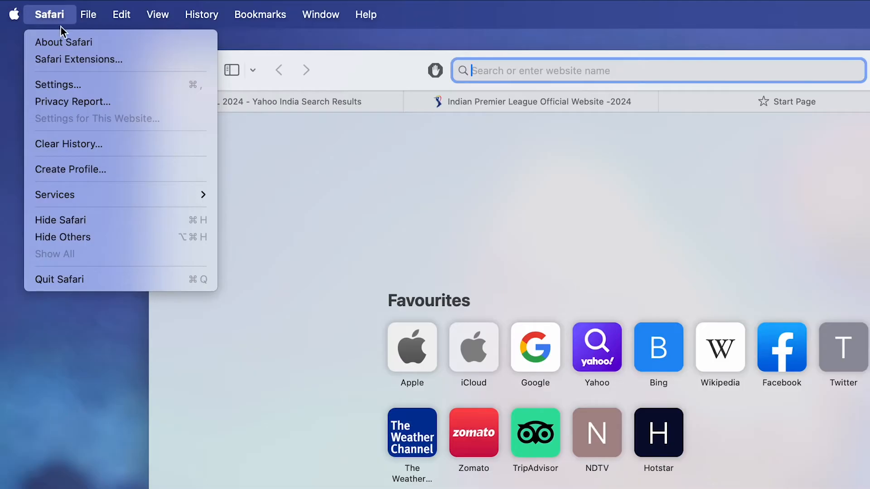
{"action": "left_click", "coordinate": [58, 84]}
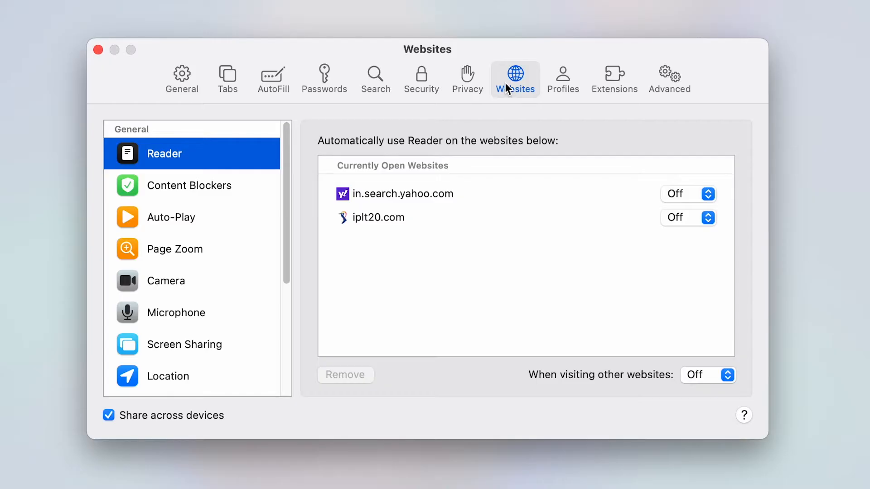
In Websites > Content Blockers, turn content blocking Off for the open websites
{"action": "left_click", "coordinate": [188, 185]}
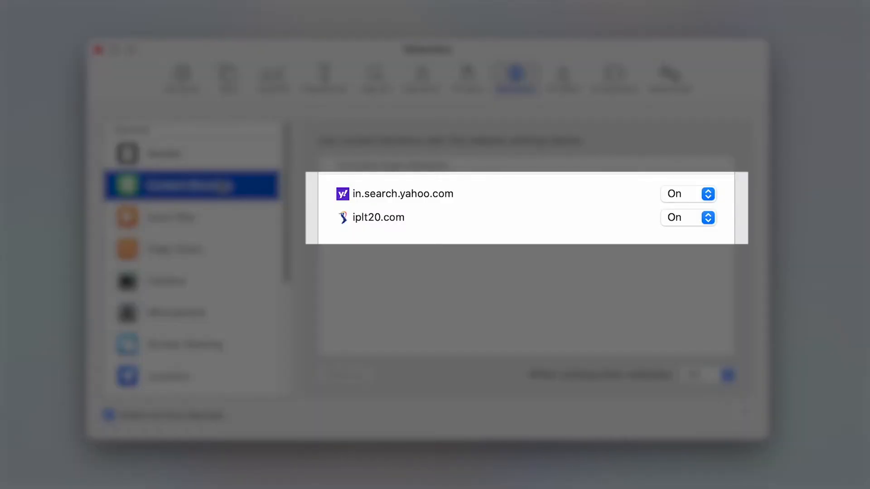
{"action": "left_click", "coordinate": [687, 193]}
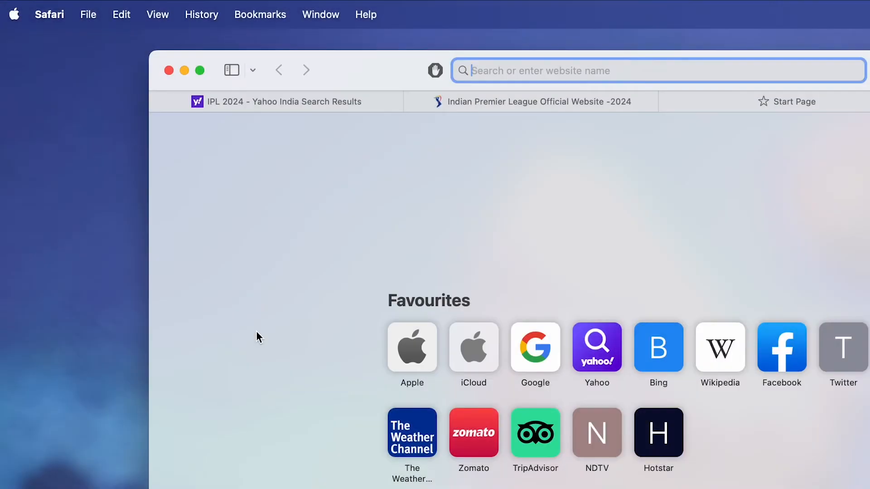
Reopen Settings and show the Extensions section with the AdBlock extensions listed
{"action": "left_click", "coordinate": [49, 14]}
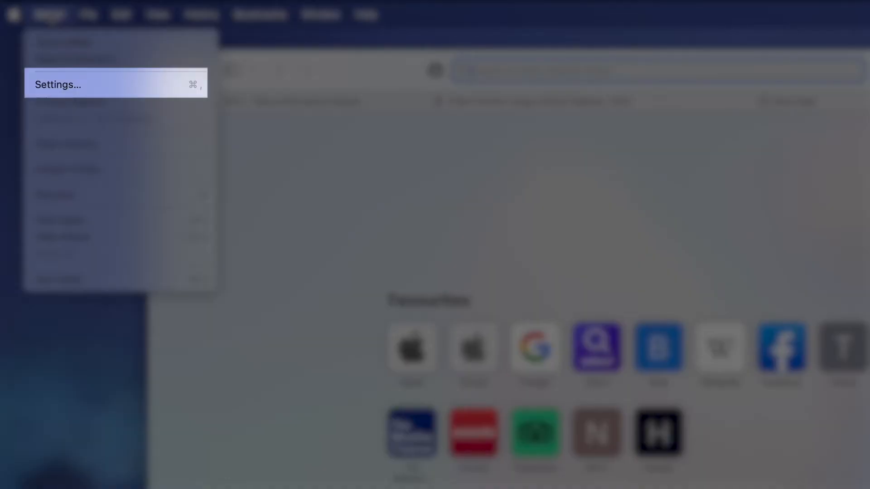
{"action": "left_click", "coordinate": [58, 84]}
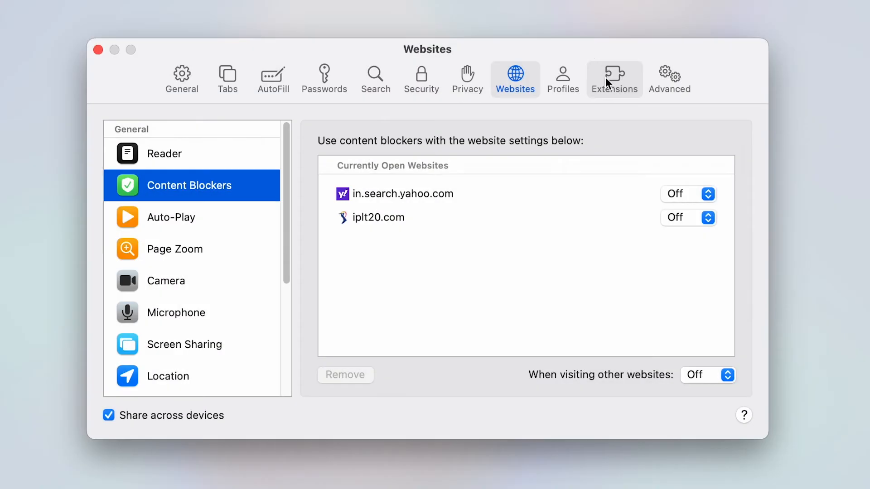
{"action": "left_click", "coordinate": [615, 78]}
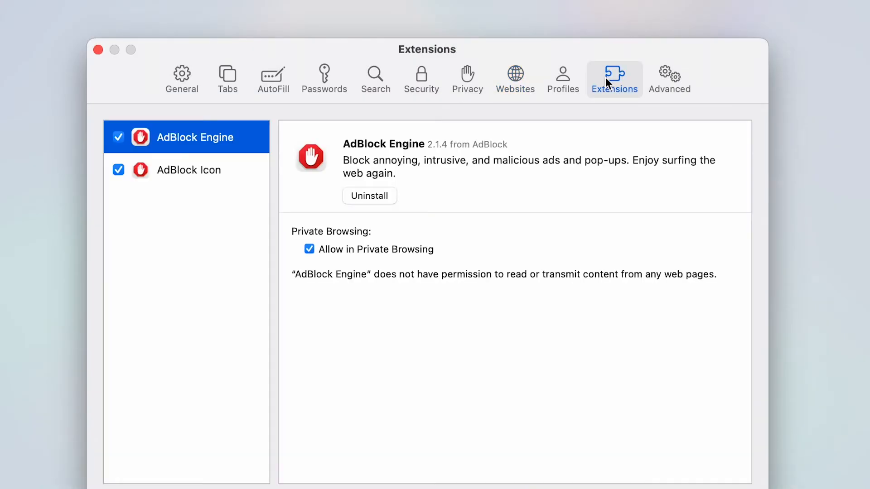